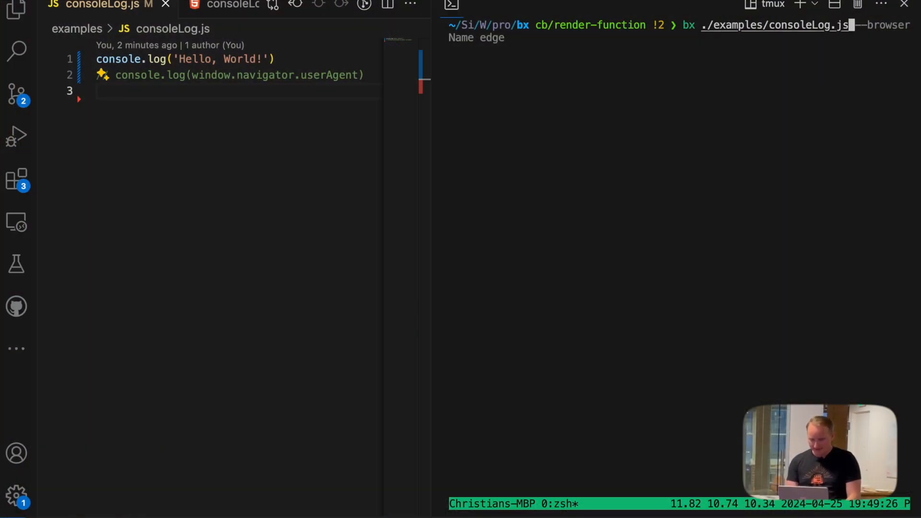
Run bx ./examples/consoleLog.js so it prints Hello, World!, then stop it with Ctrl+C.
{"action": "key", "text": "Return"}
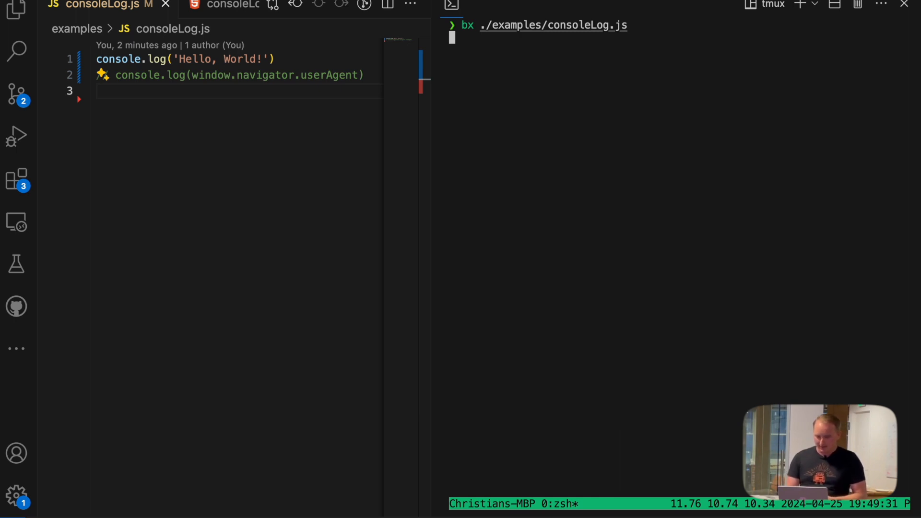
{"action": "key", "text": "Return"}
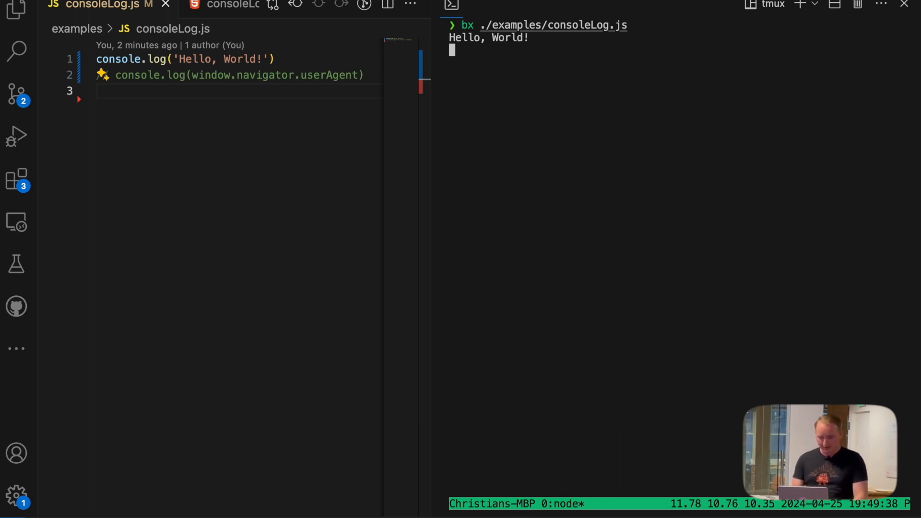
{"action": "key", "text": "ctrl+c"}
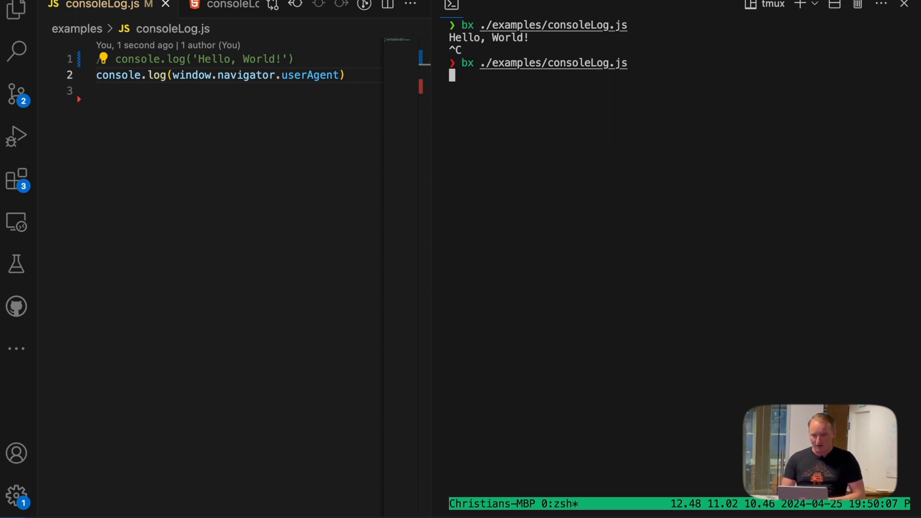
Run consoleLog.js plain to print the Chrome user agent, then again with --browserName edge.
{"action": "key", "text": "Return"}
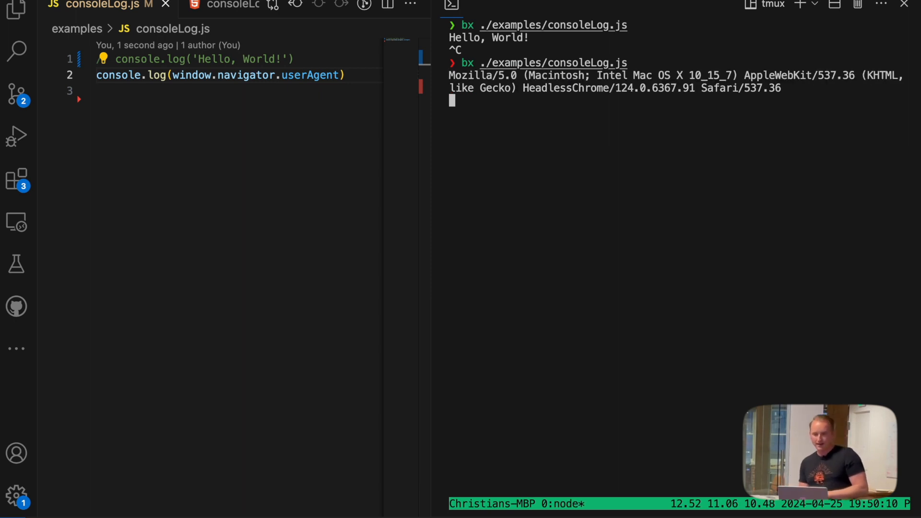
{"action": "type", "text": "c"}
{"action": "type", "text": "bx ./examples/consoleLog.js --browserName edge"}
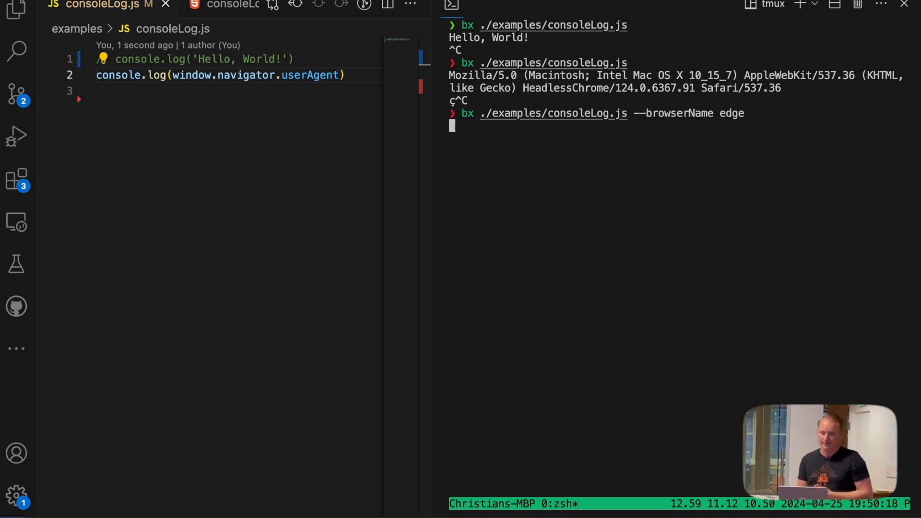
{"action": "key", "text": "Return"}
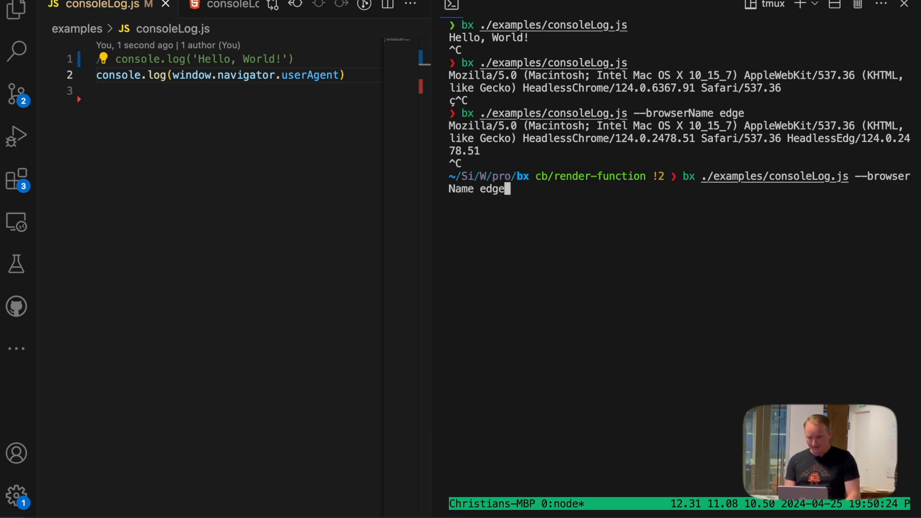
Run consoleLog.js with --browserName firefox to print its user agent, then switch to consoleLog.html.
{"action": "type", "text": "firefox"}
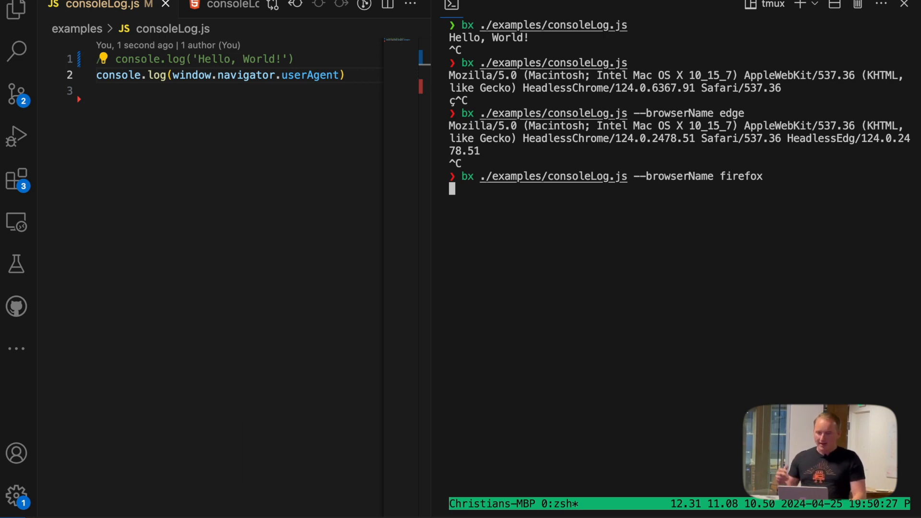
{"action": "key", "text": "Return"}
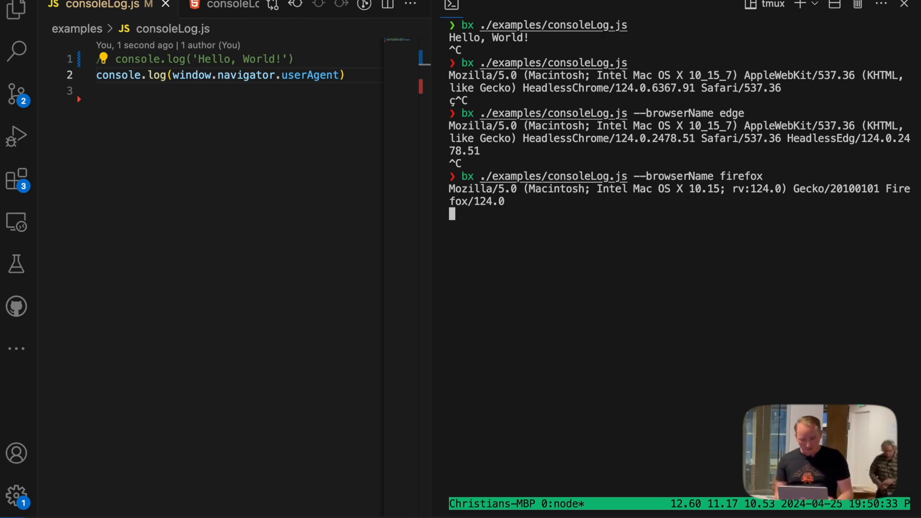
{"action": "left_click", "coordinate": [202, 6]}
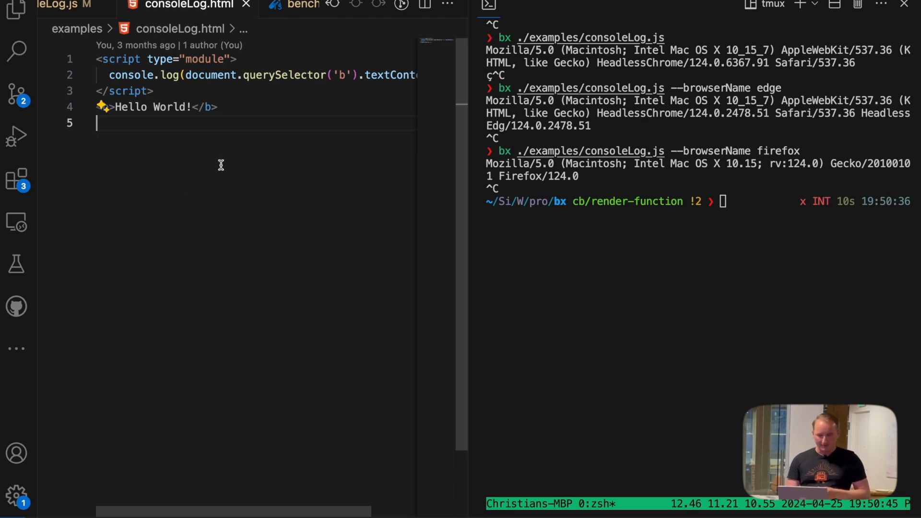
{"action": "mouse_move", "coordinate": [345, 147]}
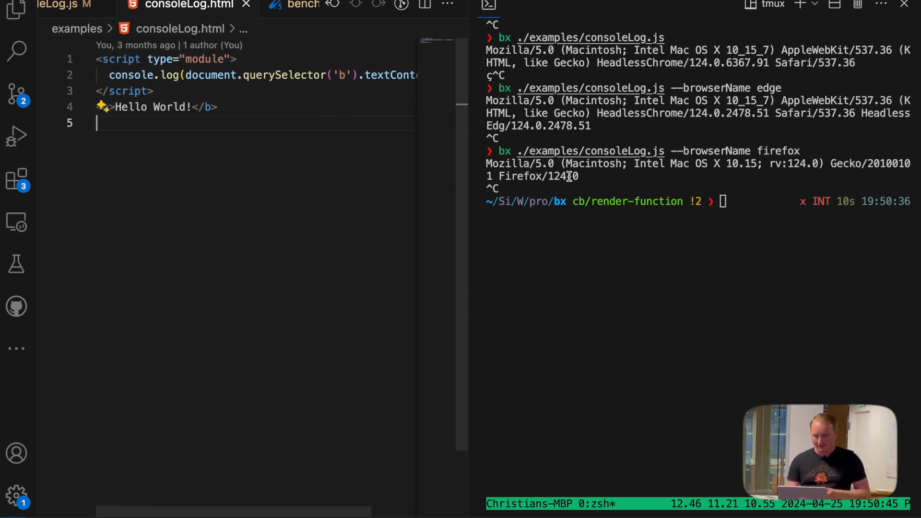
Run bx ./examples/consoleLog.html so the terminal prints Hello World!
{"action": "type", "text": "bx ./examples/consoleLog.js --browserName firefox"}
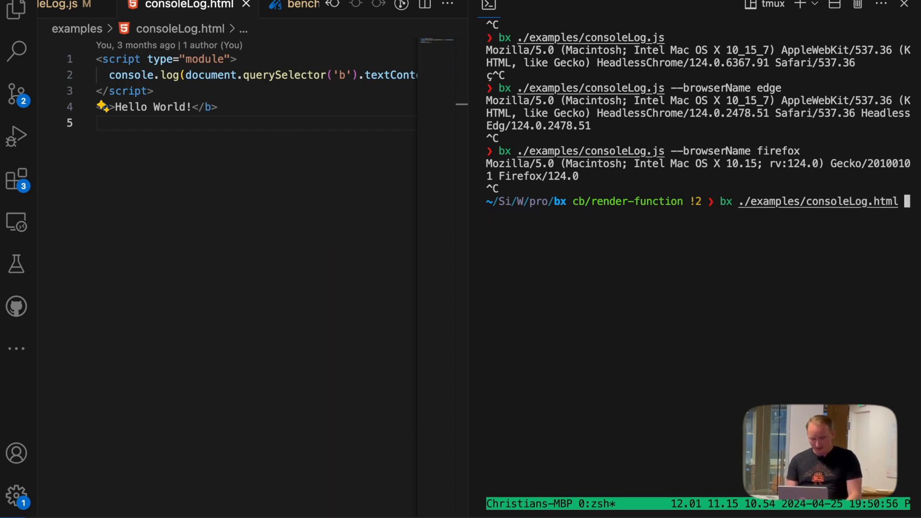
{"action": "key", "text": "Return"}
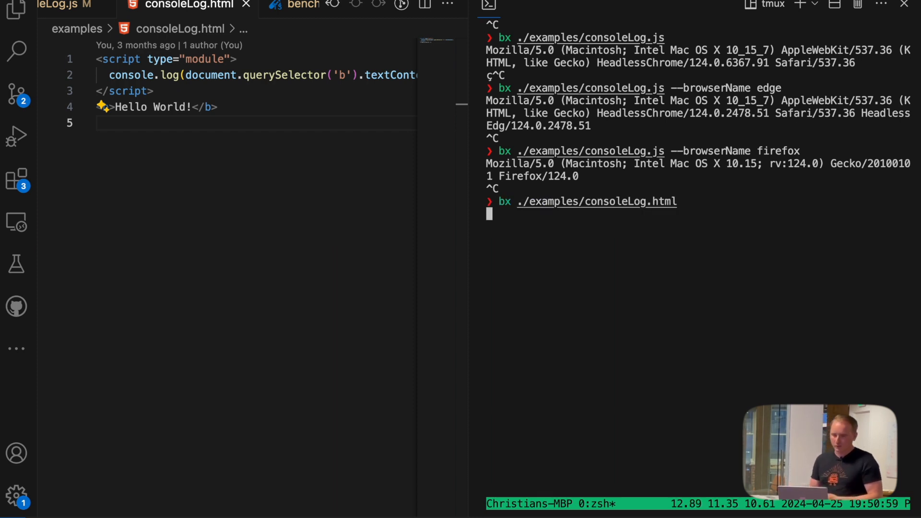
{"action": "key", "text": "Return"}
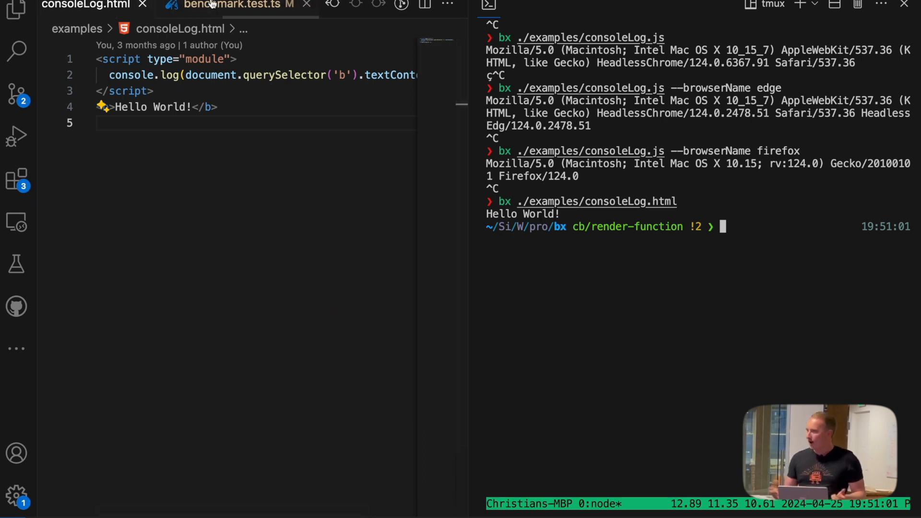
{"action": "mouse_move", "coordinate": [230, 4]}
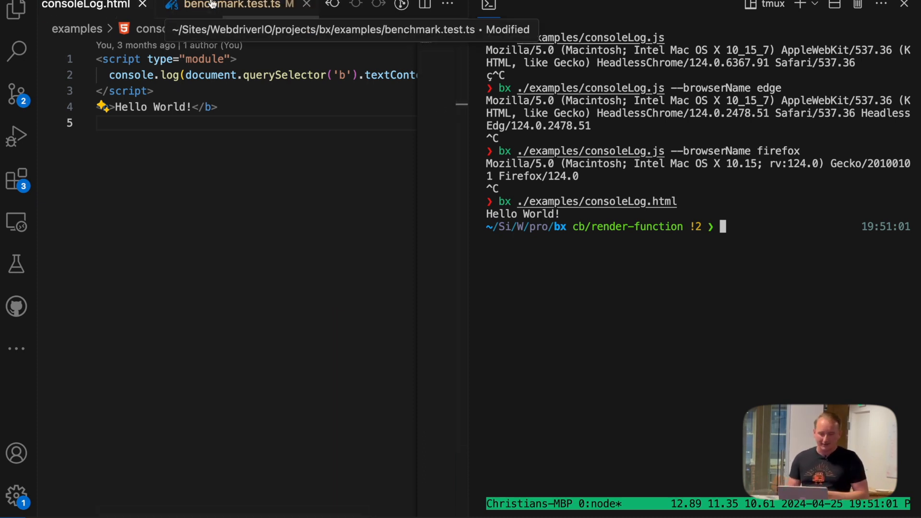
Review benchmark.test.ts and leave npm run example:benchmark typed at the terminal prompt.
{"action": "left_click", "coordinate": [229, 5]}
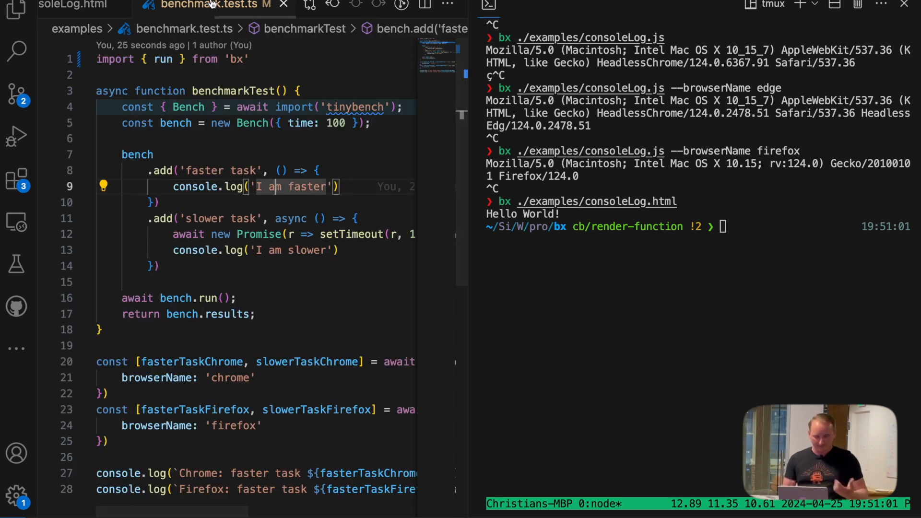
{"action": "mouse_move", "coordinate": [249, 155]}
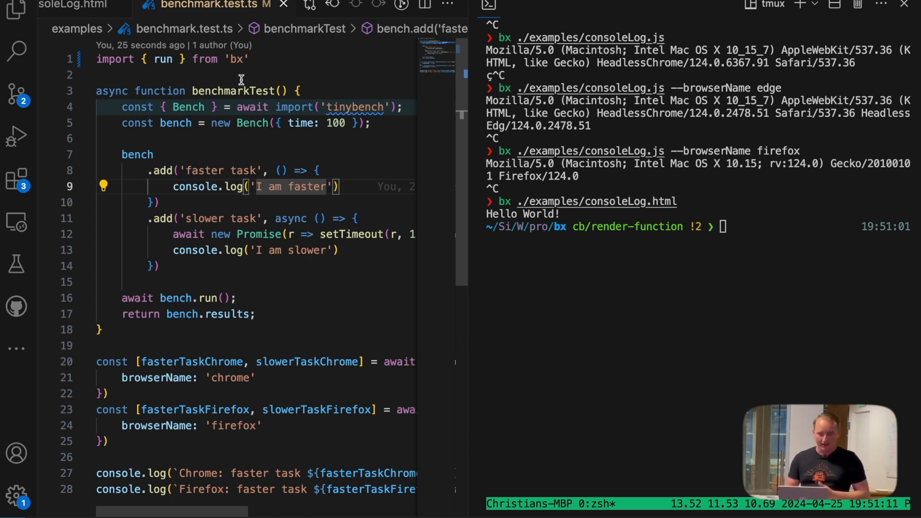
{"action": "scroll", "scroll_direction": "up", "scroll_amount": 3}
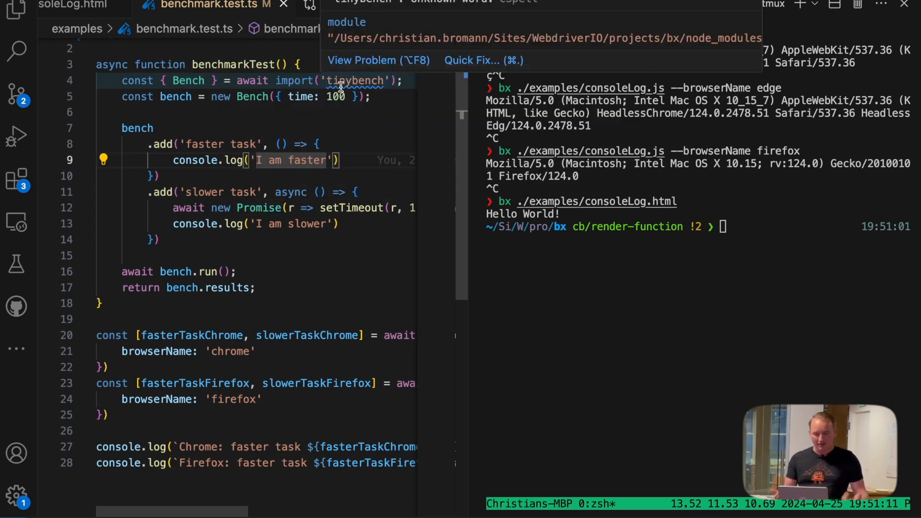
{"action": "scroll", "scroll_direction": "down", "scroll_amount": 3}
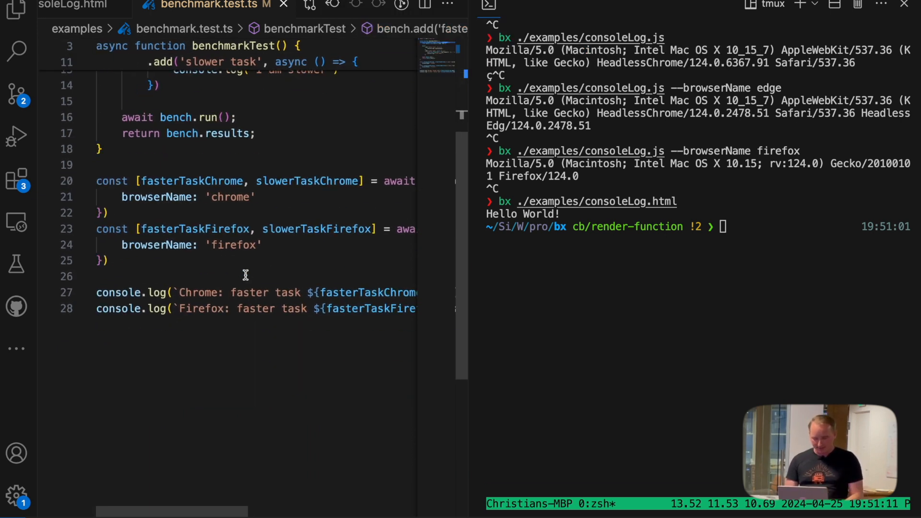
{"action": "type", "text": "npm start"}
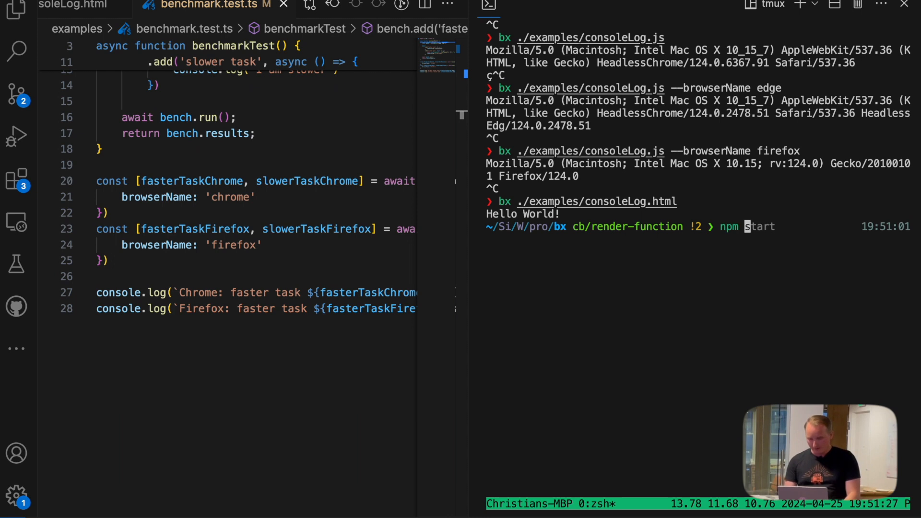
{"action": "type", "text": "npm run example:script -- --browserName firefox"}
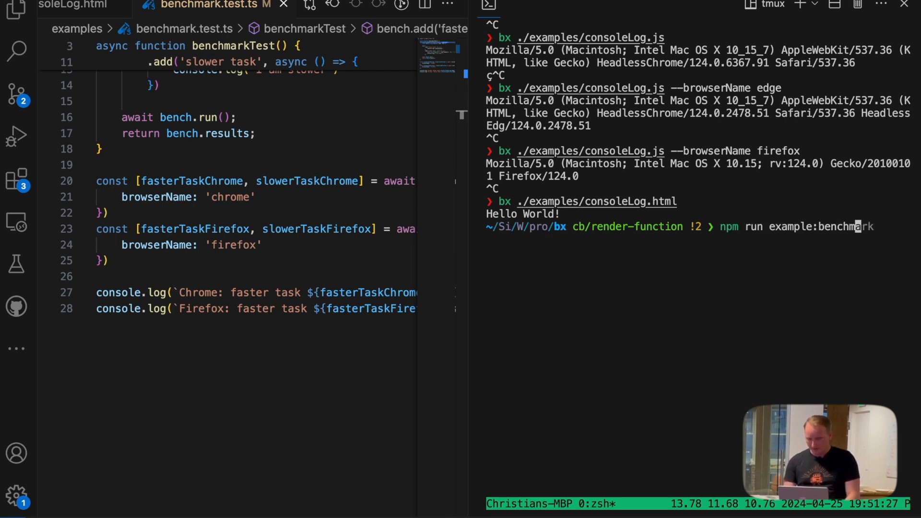
Run the benchmark example to get Chrome and Firefox faster/slower task timings, then stop it.
{"action": "key", "text": "Return"}
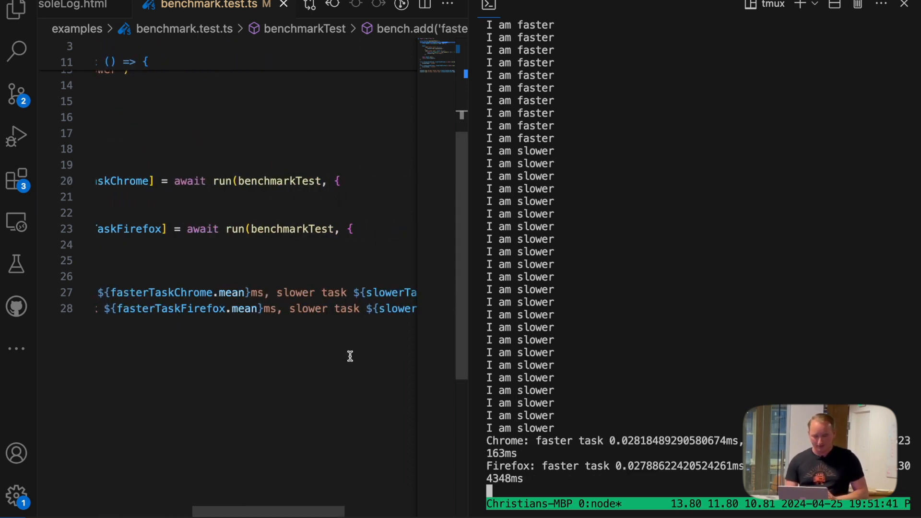
{"action": "scroll", "scroll_direction": "right", "scroll_amount": 3}
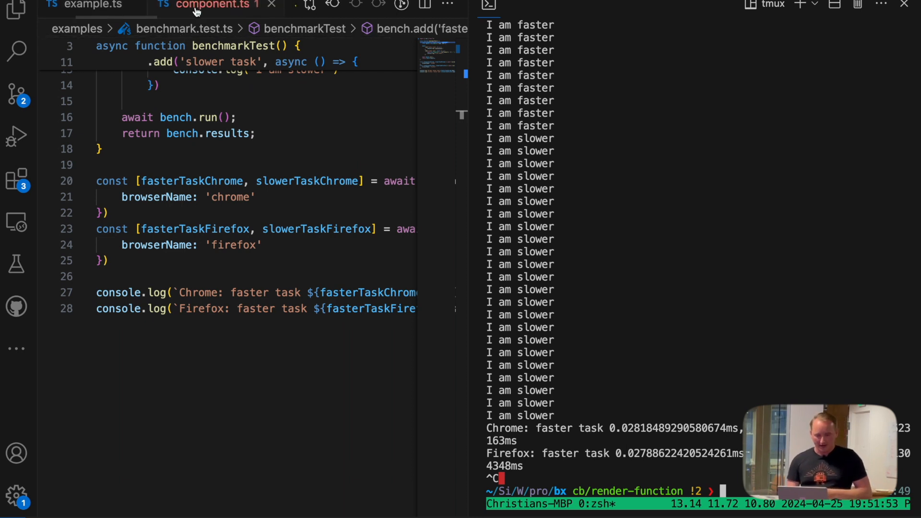
Walk through the SimpleGreeting Lit component in component.ts and reveal the project file tree.
{"action": "left_click", "coordinate": [208, 4]}
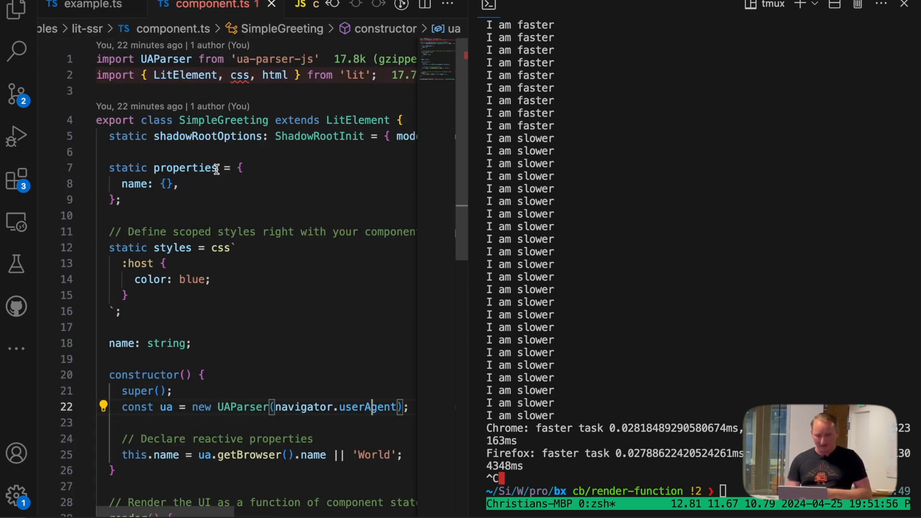
{"action": "mouse_move", "coordinate": [222, 187]}
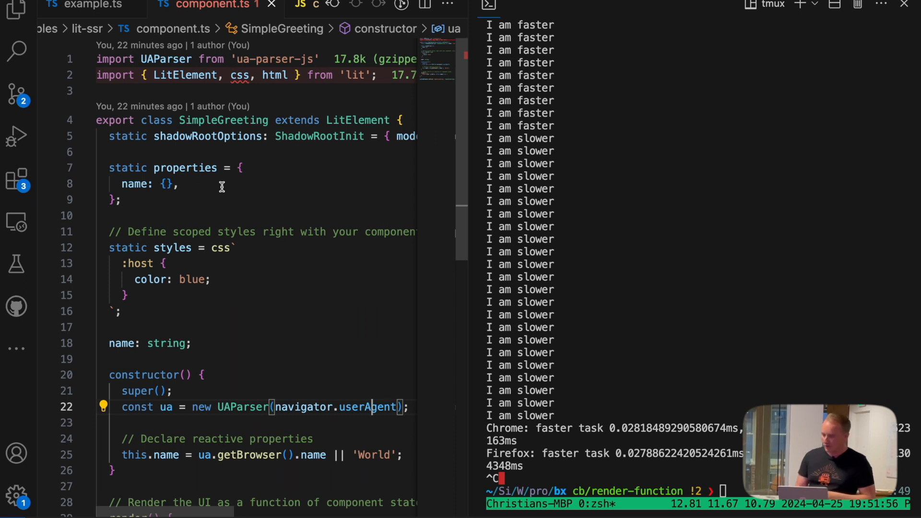
{"action": "scroll", "scroll_direction": "right", "scroll_amount": 3}
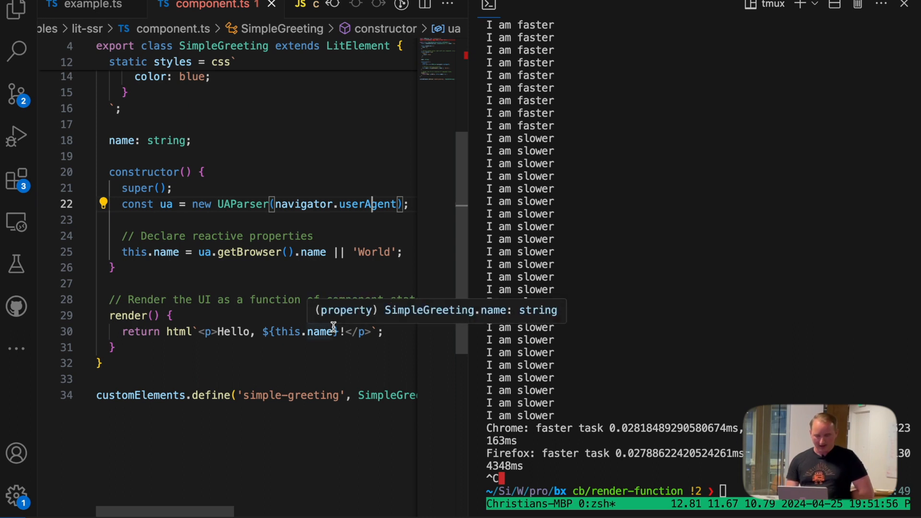
{"action": "mouse_move", "coordinate": [250, 269]}
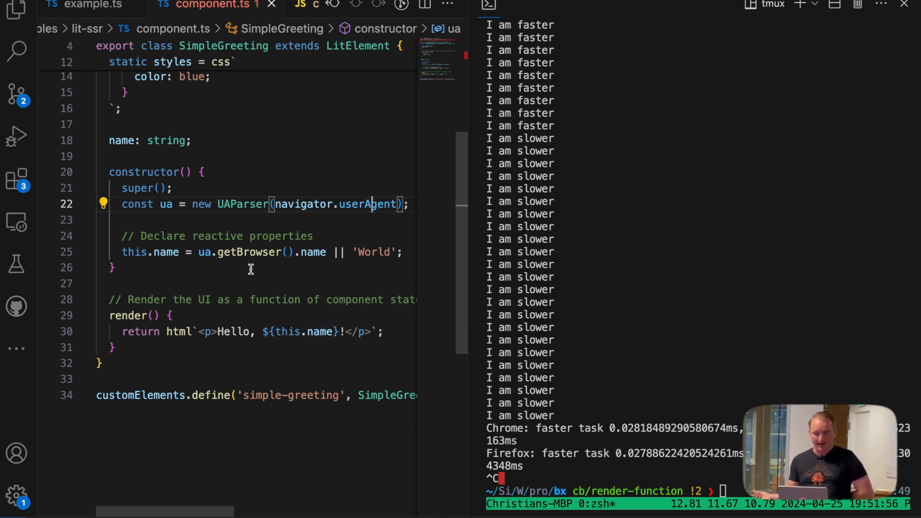
{"action": "left_click", "coordinate": [252, 5]}
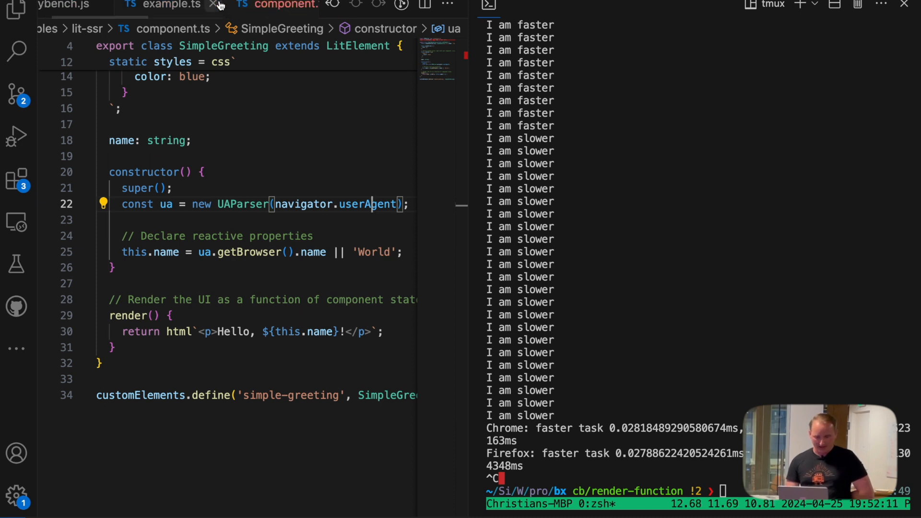
{"action": "left_click", "coordinate": [211, 5]}
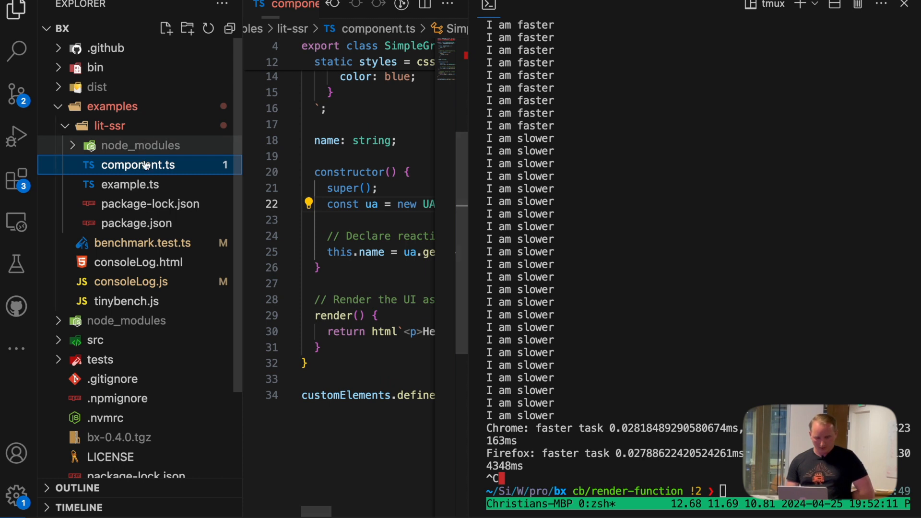
Walk through example.ts, the Koa server that server-side renders the greeting.
{"action": "left_click", "coordinate": [130, 185]}
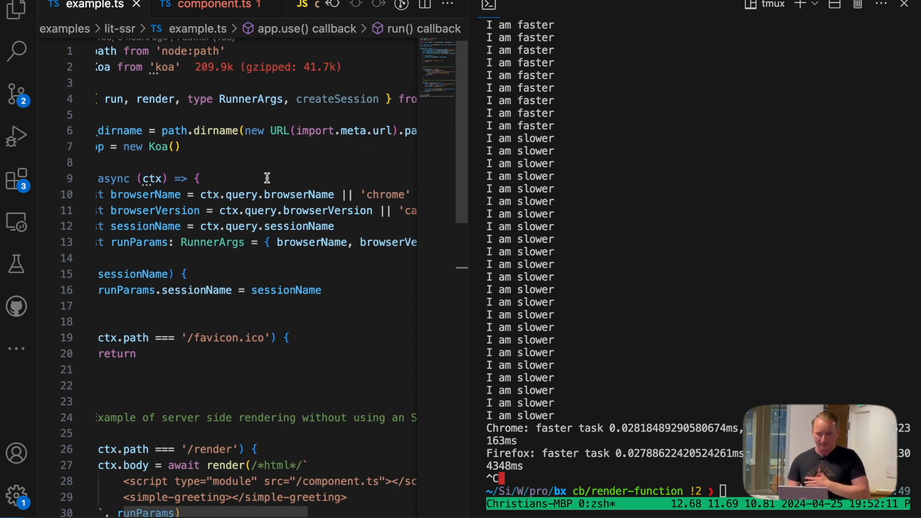
{"action": "scroll", "scroll_direction": "down", "scroll_amount": 3}
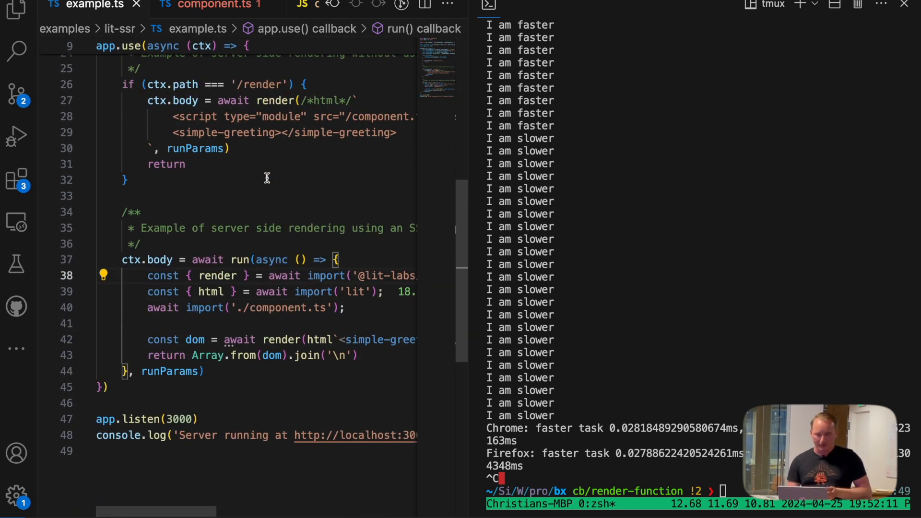
{"action": "scroll", "scroll_direction": "up", "scroll_amount": 3}
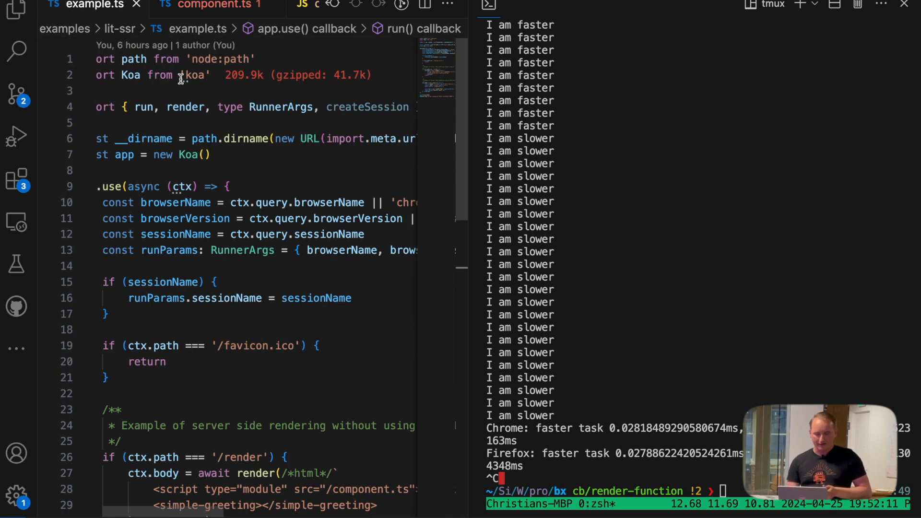
{"action": "scroll", "scroll_direction": "right", "scroll_amount": 3}
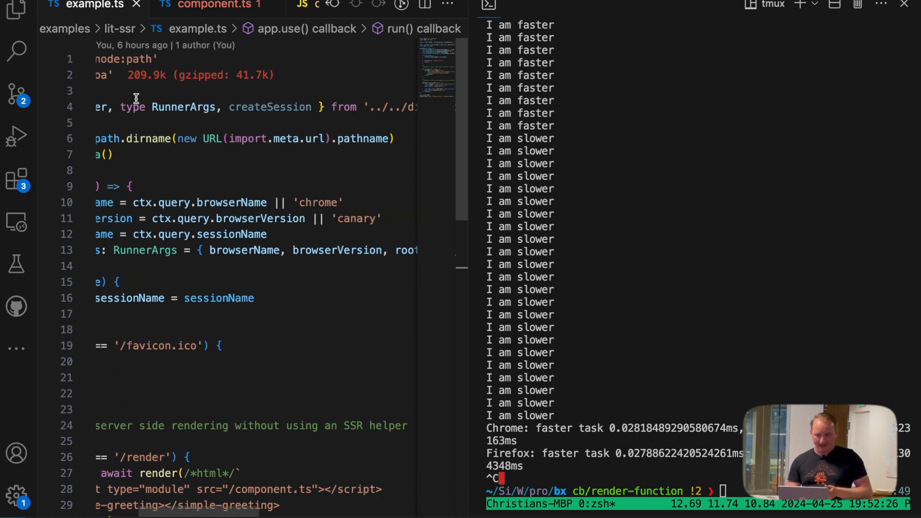
{"action": "scroll", "scroll_direction": "down", "scroll_amount": 3}
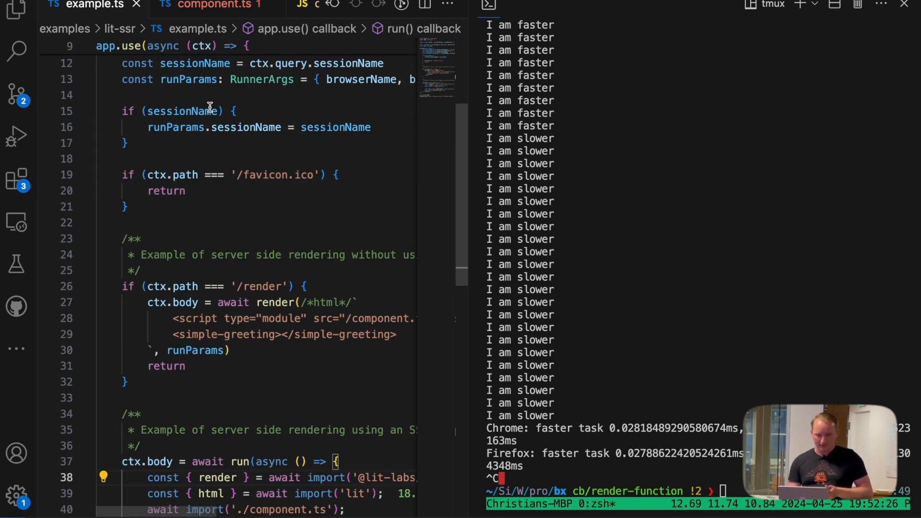
{"action": "scroll", "scroll_direction": "down", "scroll_amount": 3}
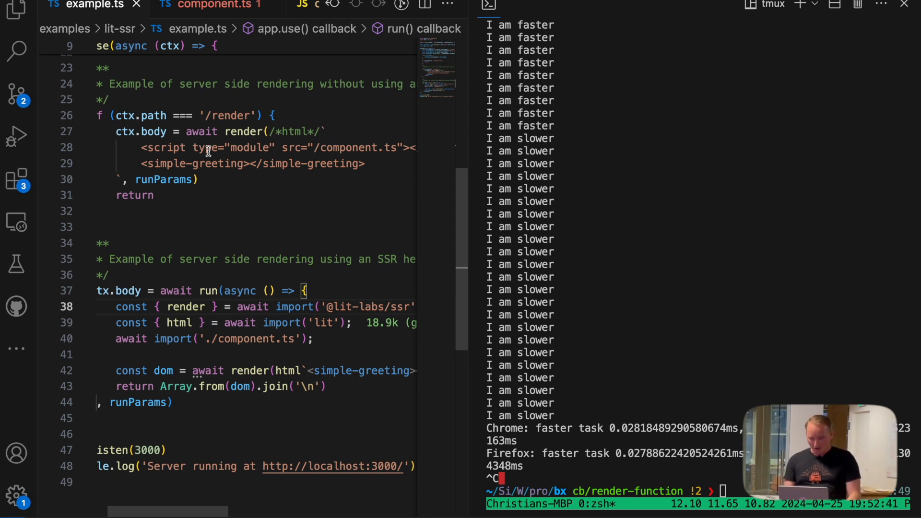
{"action": "mouse_move", "coordinate": [236, 148]}
{"action": "type", "text": "npm"}
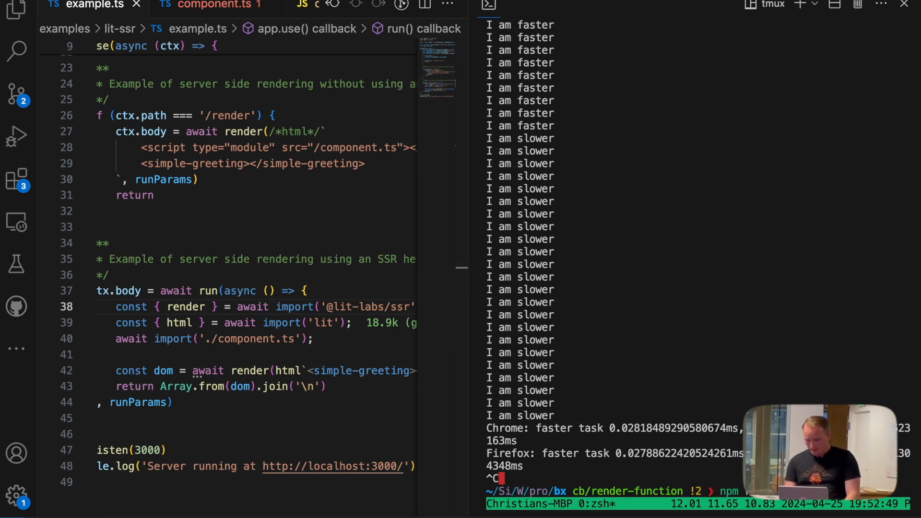
Start the lit-ssr server with the npm command and browserName option, serving localhost:3000/render.
{"action": "type", "text": "wserName firefox"}
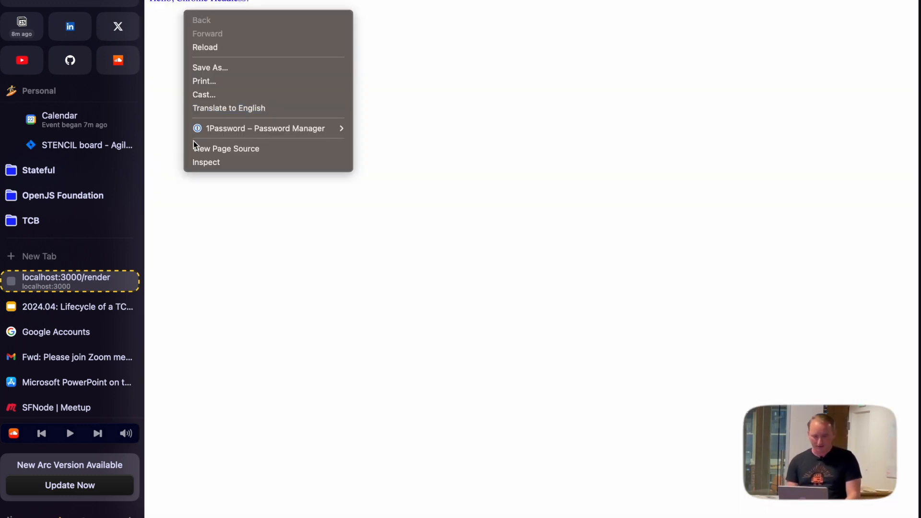
View the render page source showing "Hello, Chrome Headless!", then edit the URL with a browser query.
{"action": "left_click", "coordinate": [227, 148]}
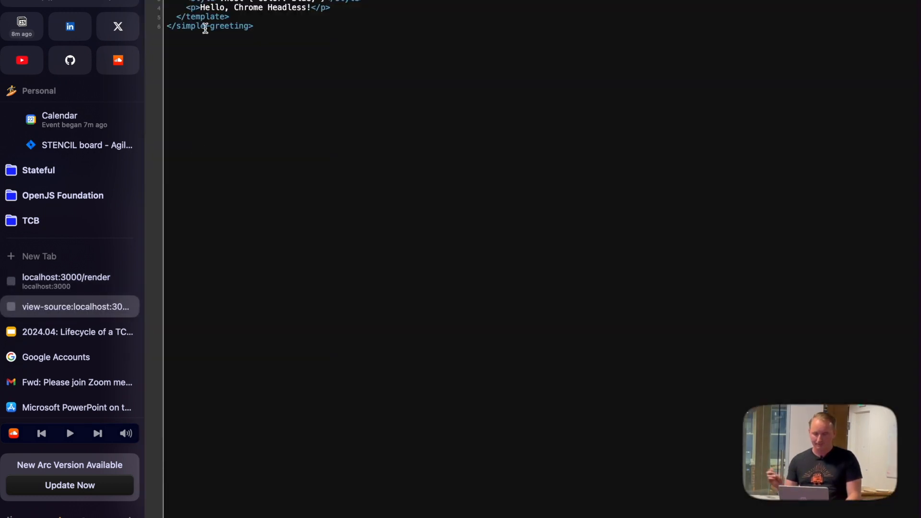
{"action": "left_click", "coordinate": [70, 26]}
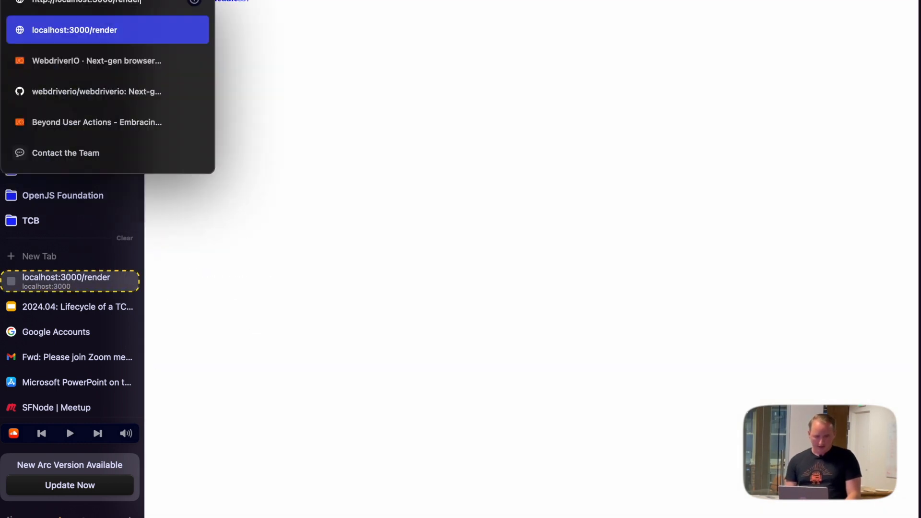
{"action": "type", "text": "?brows"}
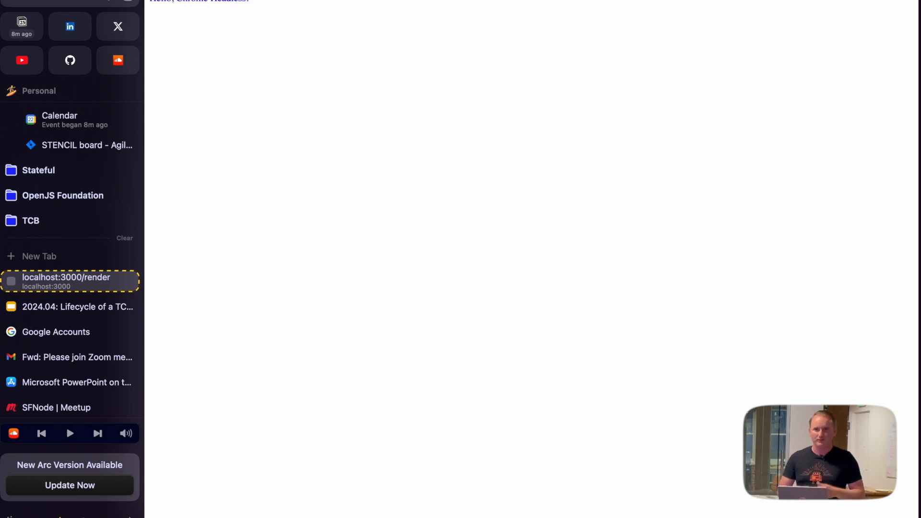
{"action": "mouse_move", "coordinate": [360, 191]}
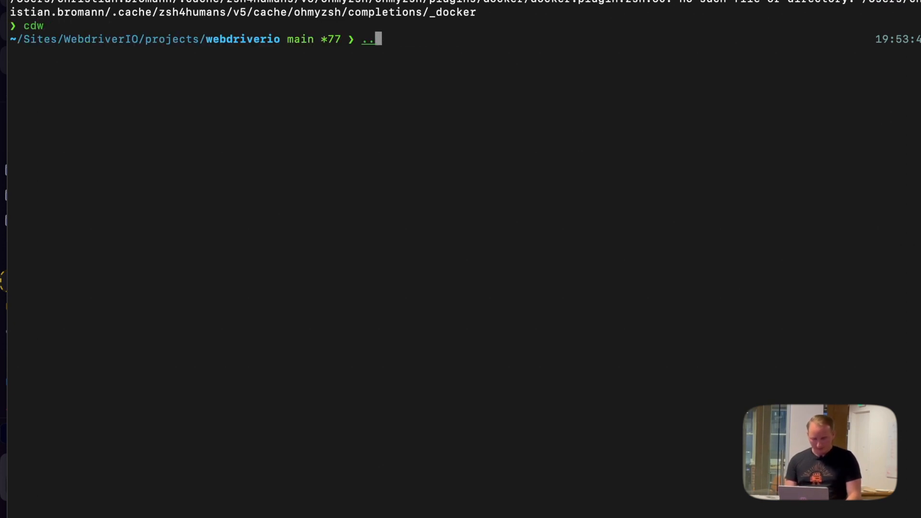
Switch the Terminal into the ../bx project folder.
{"action": "type", "text": "bx /examples/consoleLog.html"}
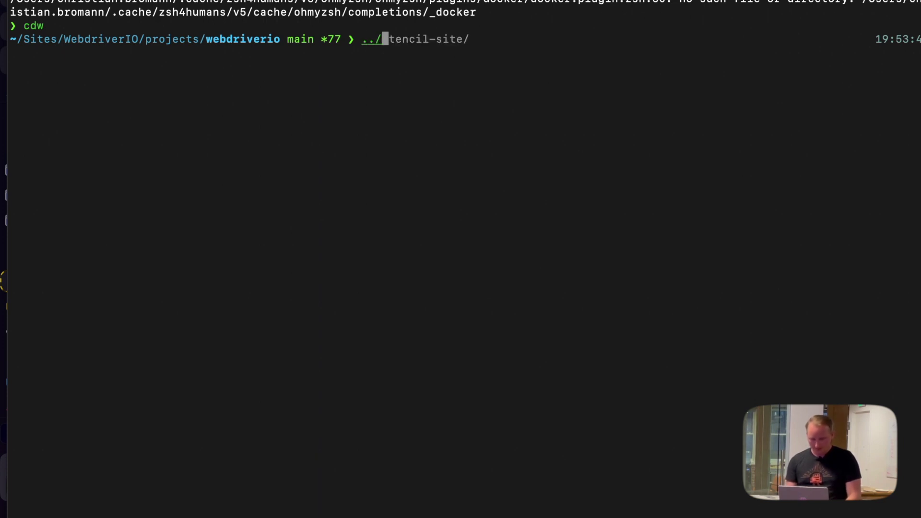
{"action": "key", "text": "Return"}
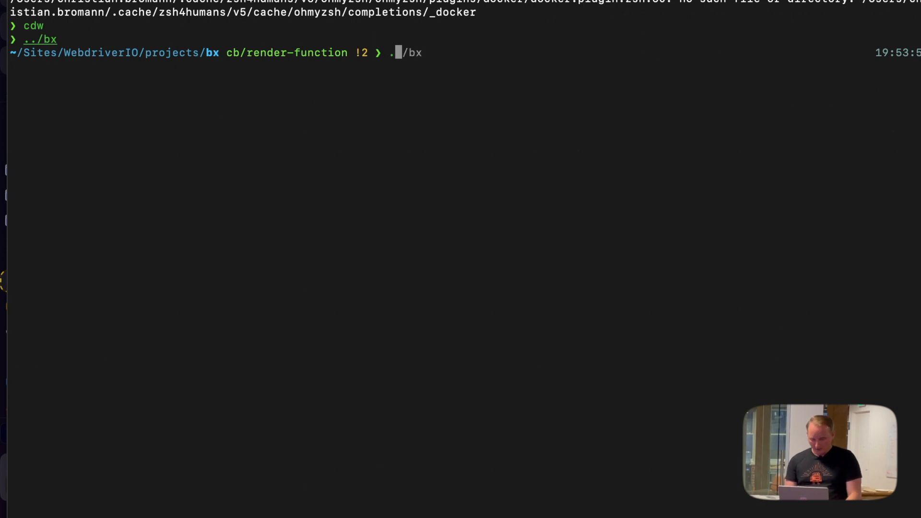
{"action": "type", "text": "bin/bx /examples/consoleLog.js --browserName safari"}
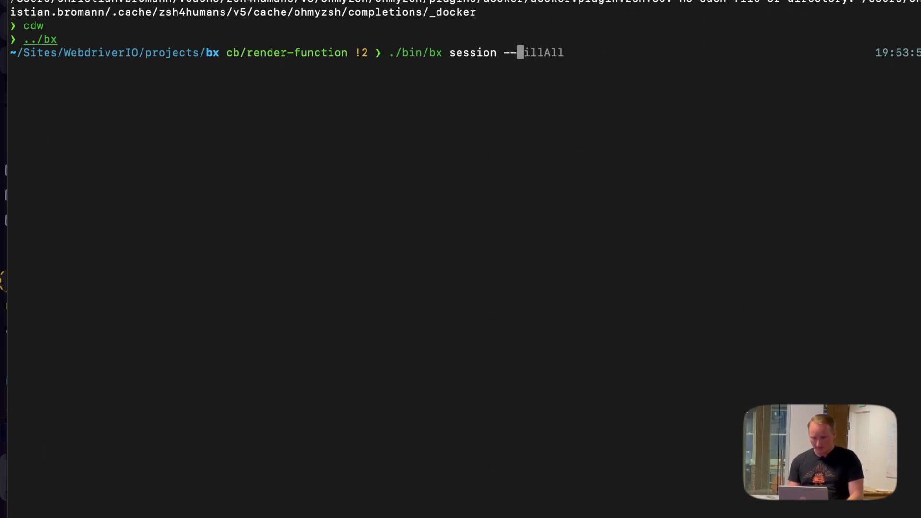
Start ./bin/bx session --browserName chrome --browserVersion canary.
{"action": "type", "text": "browserName chrome --browserVersion canary"}
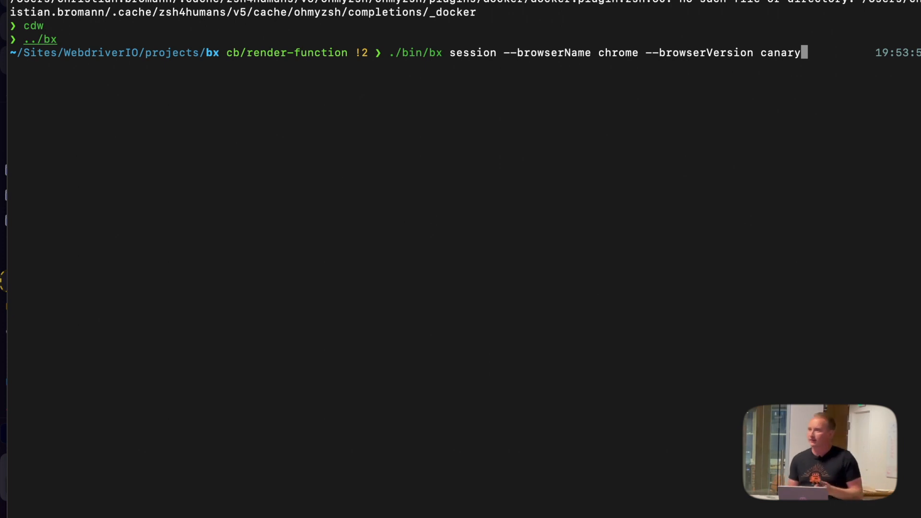
{"action": "key", "text": "Return"}
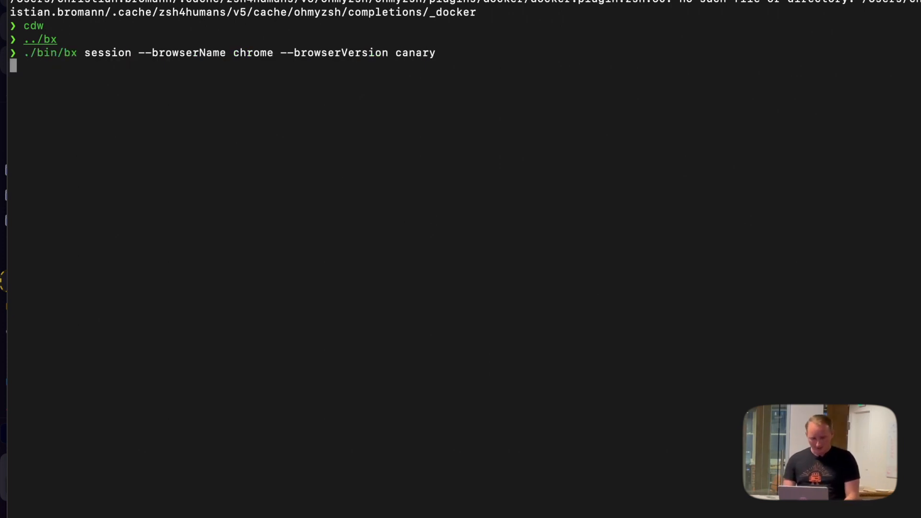
{"action": "key", "text": "Return"}
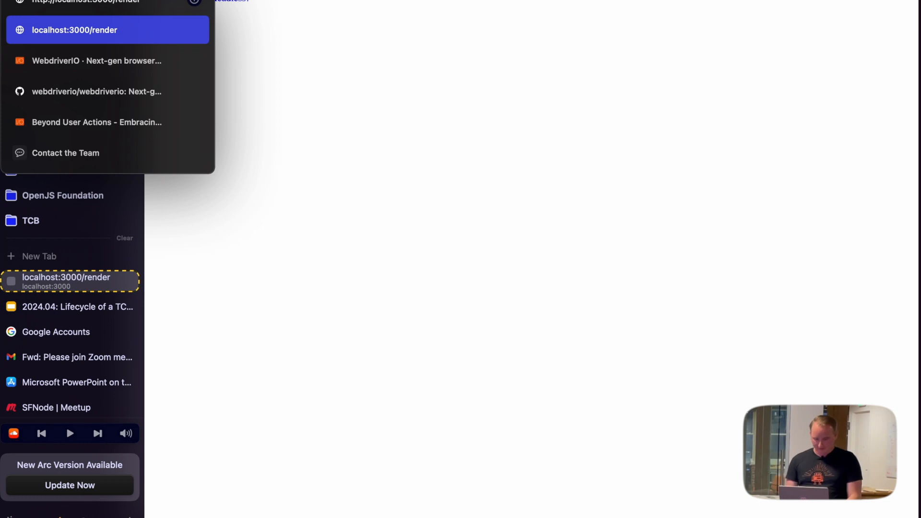
Reload localhost:3000/render with a ?session= parameter so it greets Chrome via the bx session.
{"action": "type", "text": "?sess"}
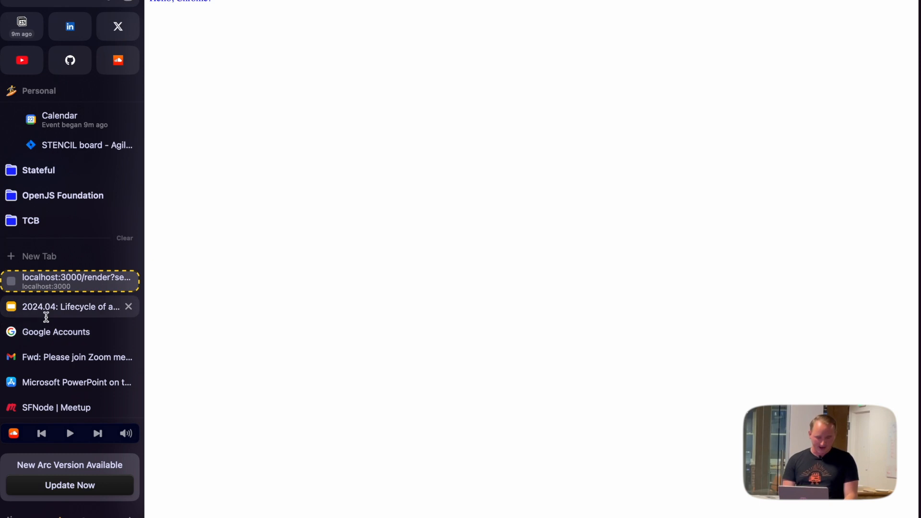
{"action": "left_click", "coordinate": [76, 336]}
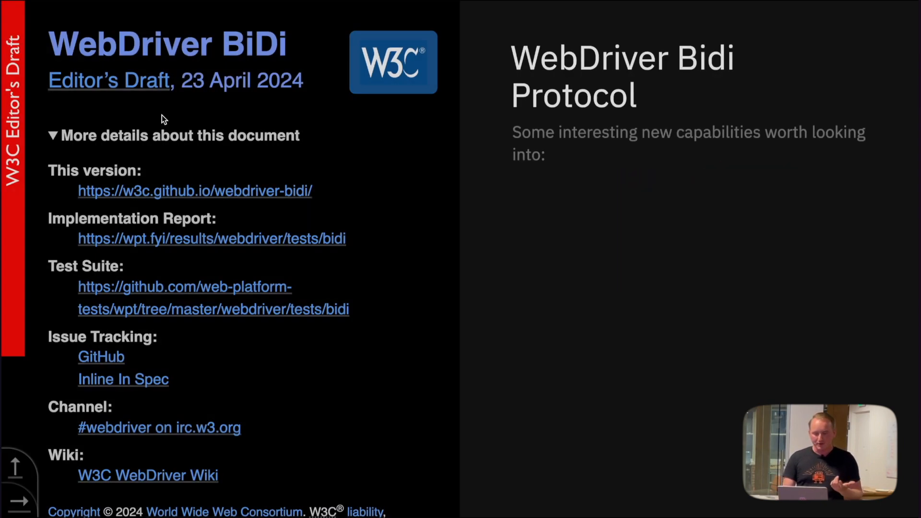
{"action": "mouse_move", "coordinate": [525, 202]}
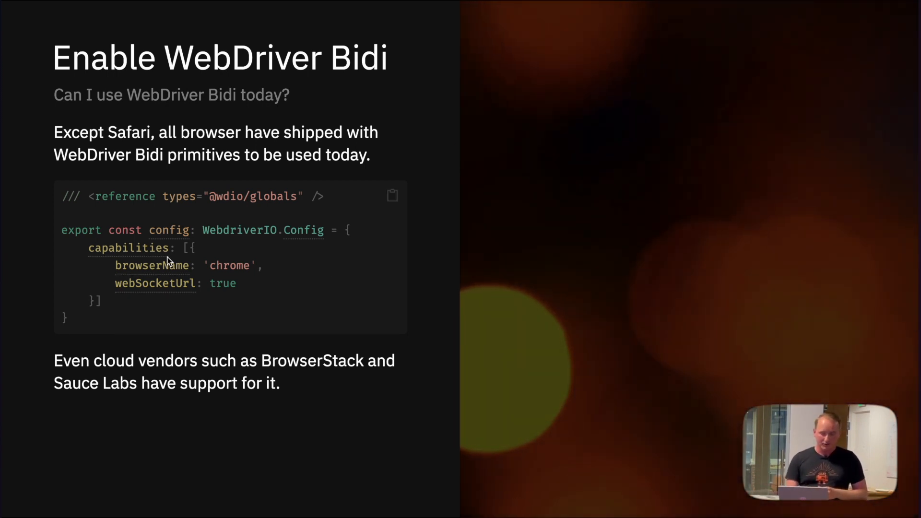
{"action": "mouse_move", "coordinate": [153, 265]}
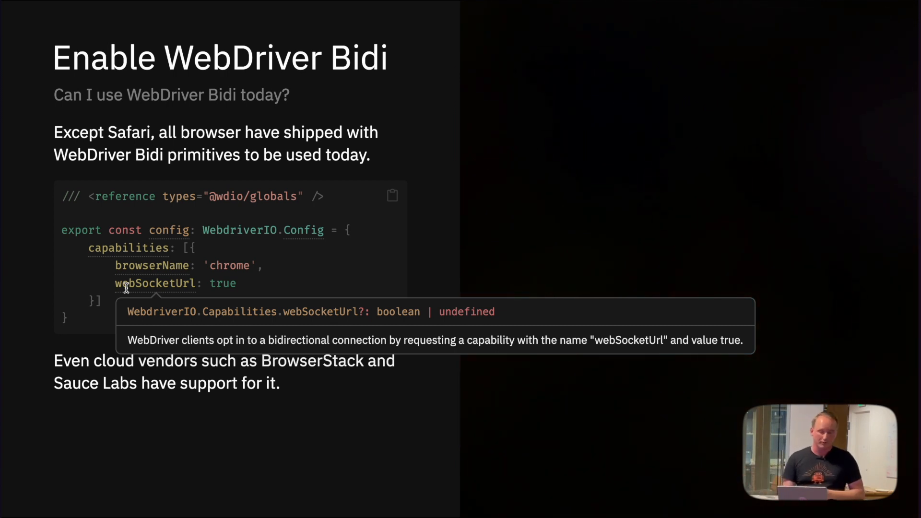
Advance from the WebDriver Bidi Protocol slide to the next slide.
{"action": "key", "text": "Right"}
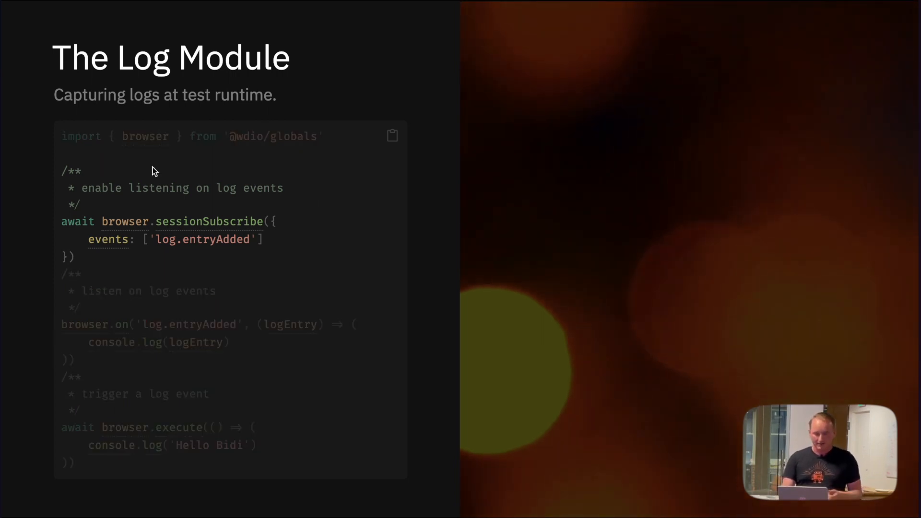
{"action": "mouse_move", "coordinate": [182, 222]}
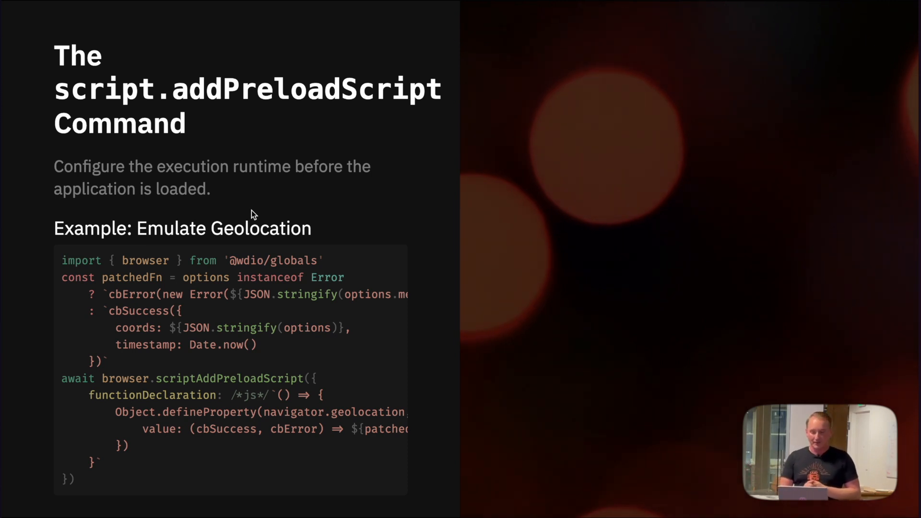
{"action": "mouse_move", "coordinate": [196, 337]}
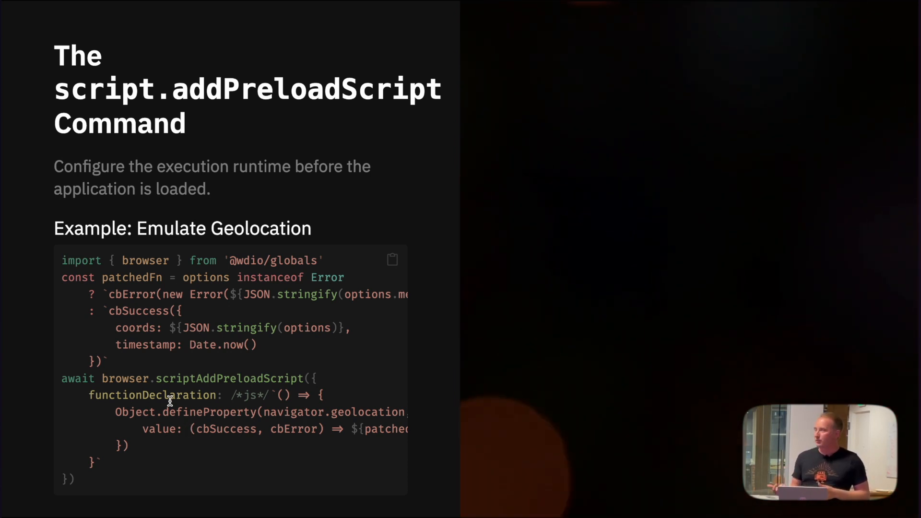
Scroll the addPreloadScript code block sideways to read its long geolocation lines.
{"action": "scroll", "scroll_direction": "right", "scroll_amount": 3}
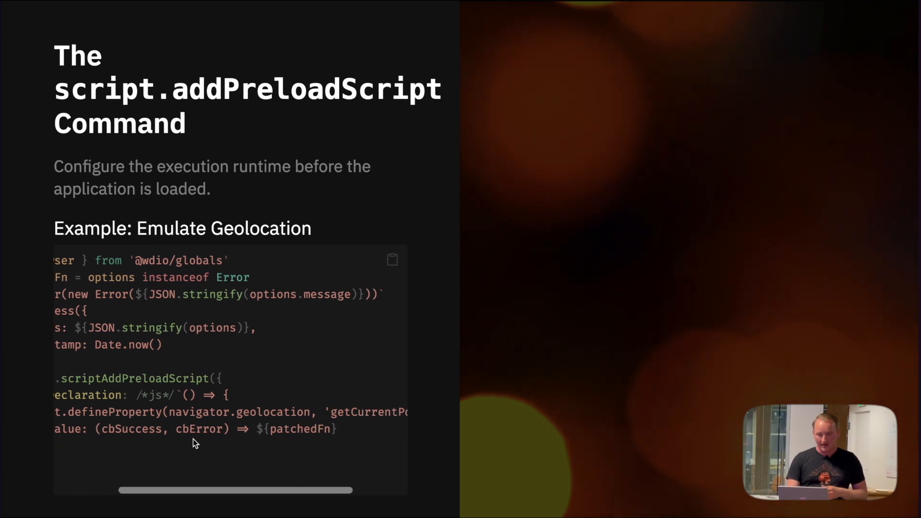
{"action": "scroll", "scroll_direction": "left", "scroll_amount": 3}
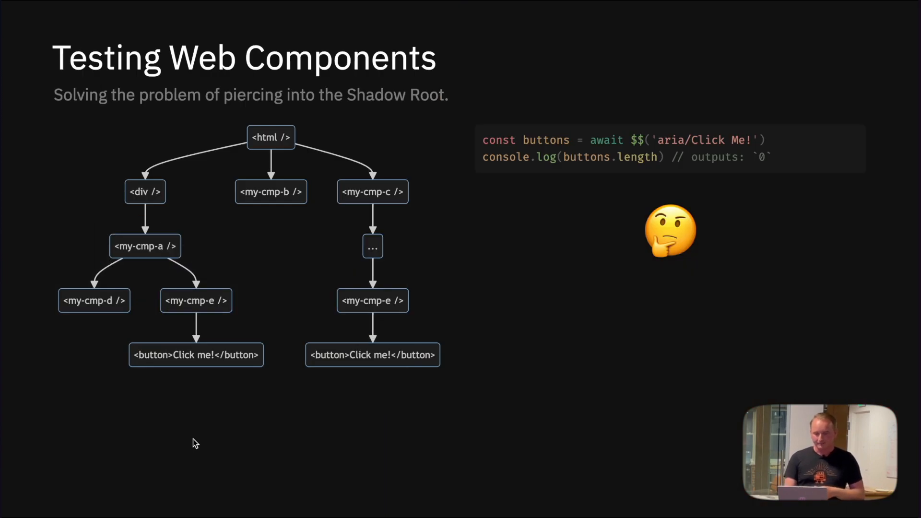
{"action": "mouse_move", "coordinate": [168, 409]}
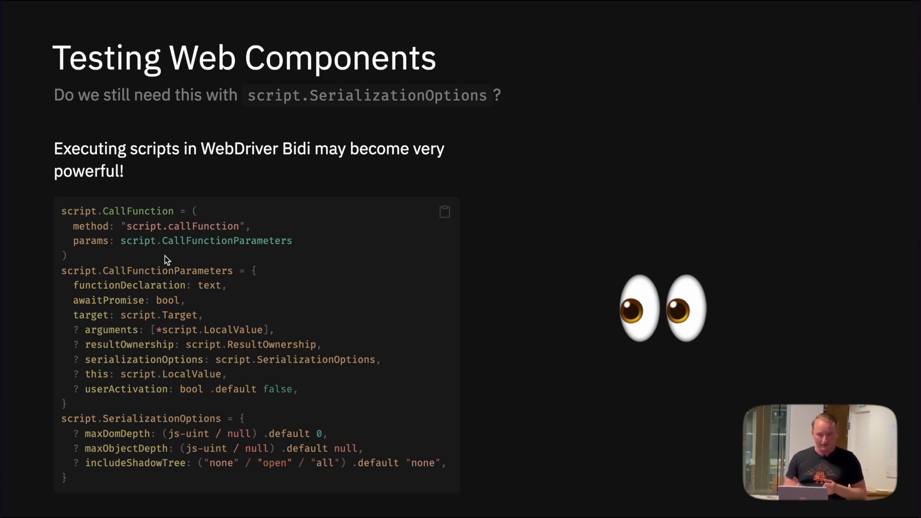
{"action": "mouse_move", "coordinate": [171, 328]}
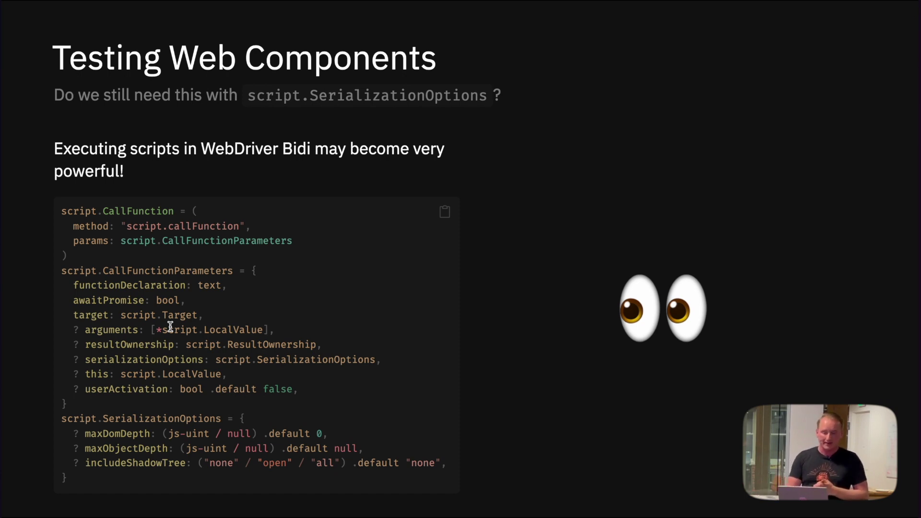
{"action": "mouse_move", "coordinate": [125, 464]}
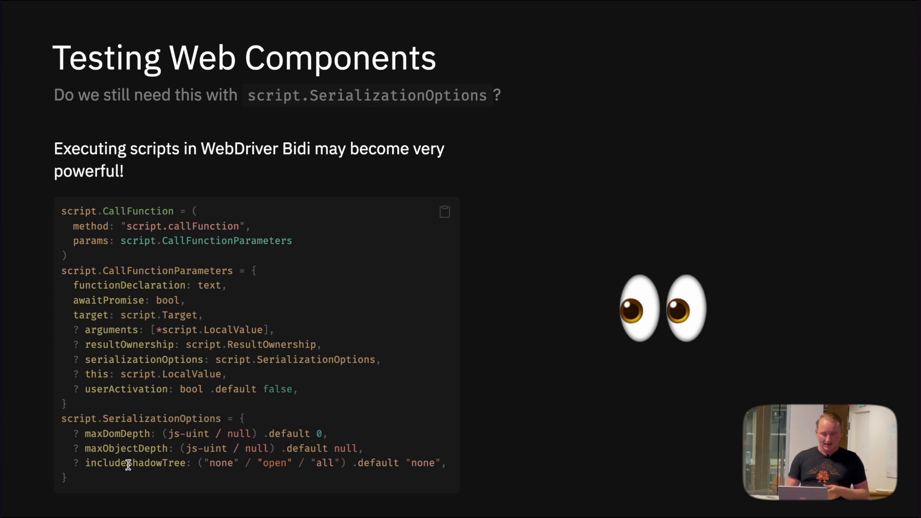